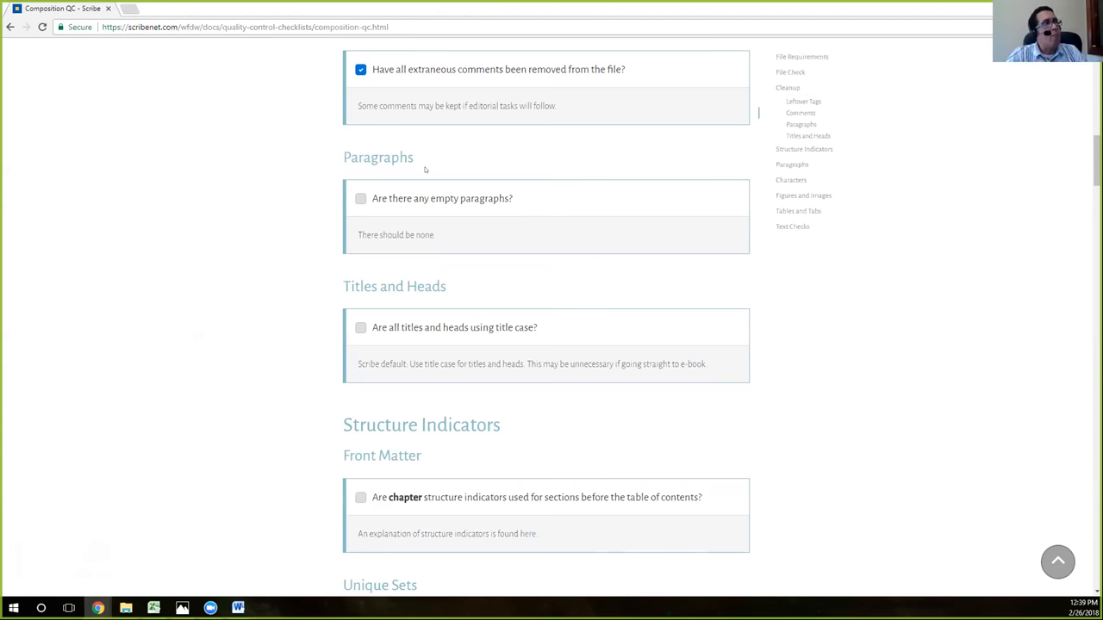
Scroll the QC checklist to the Paragraphs section, then bring up the Word manuscript
{"action": "scroll", "scroll_direction": "down", "scroll_amount": 3}
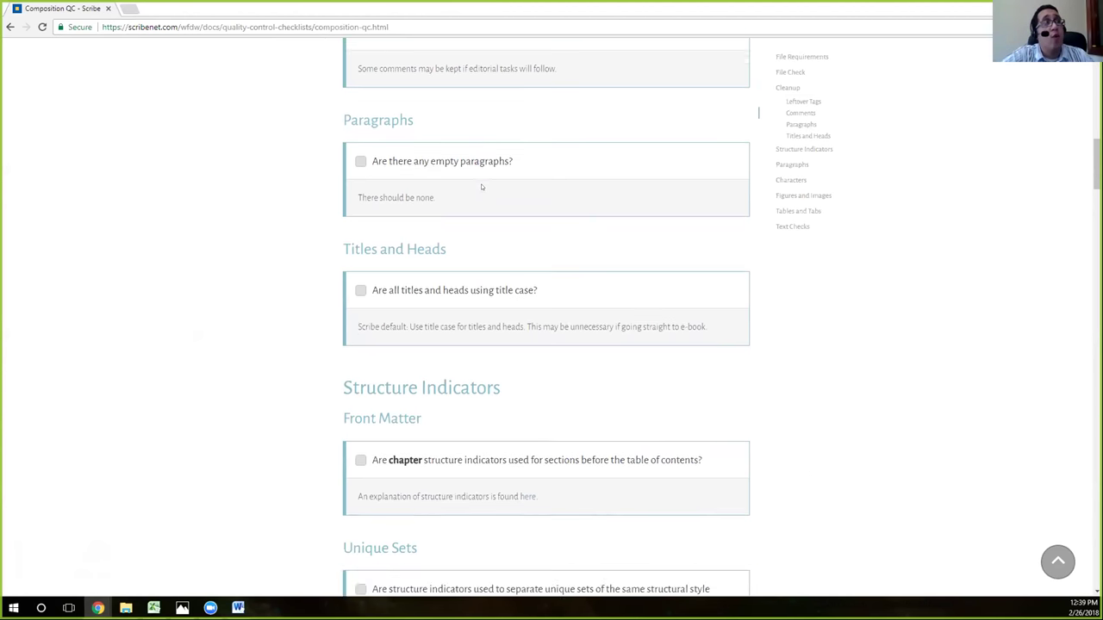
{"action": "scroll", "scroll_direction": "down", "scroll_amount": 3}
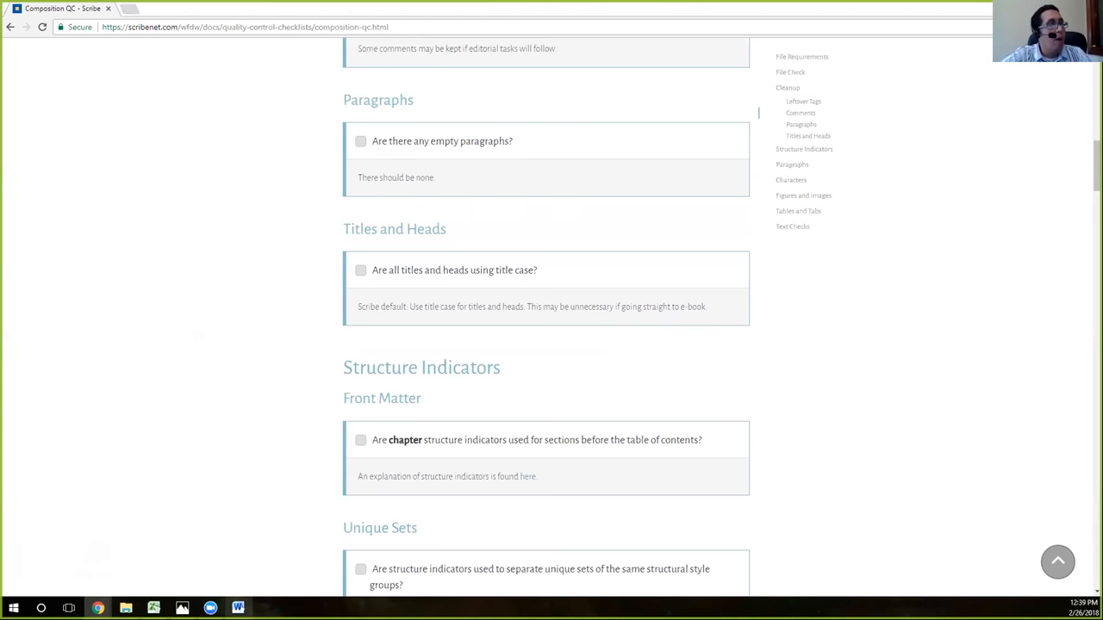
{"action": "left_click", "coordinate": [238, 607]}
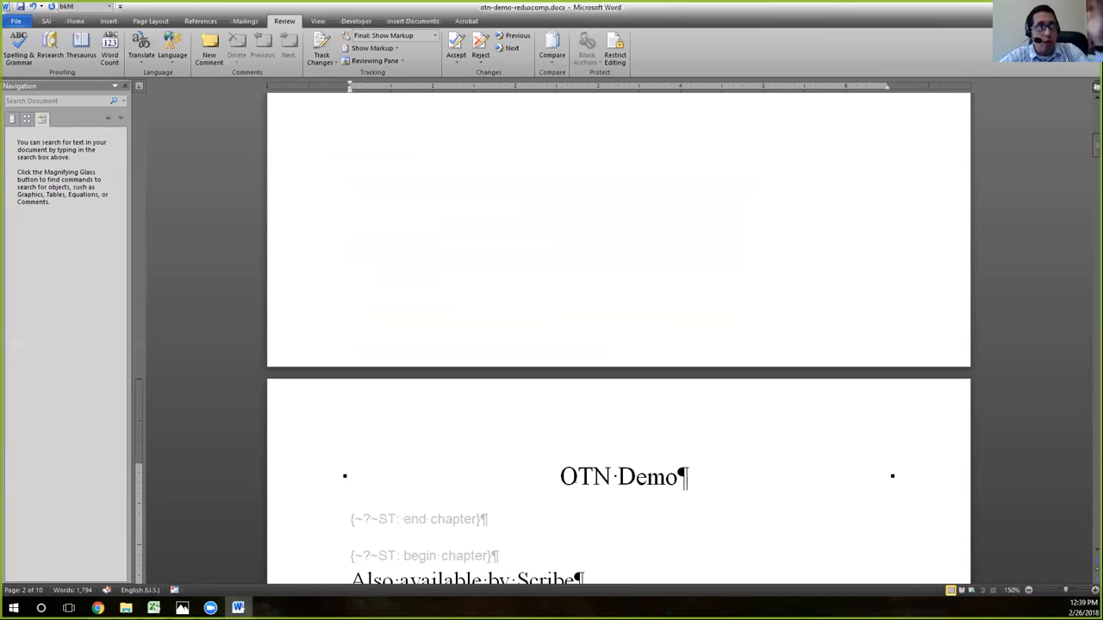
{"action": "scroll", "scroll_direction": "down", "scroll_amount": 3}
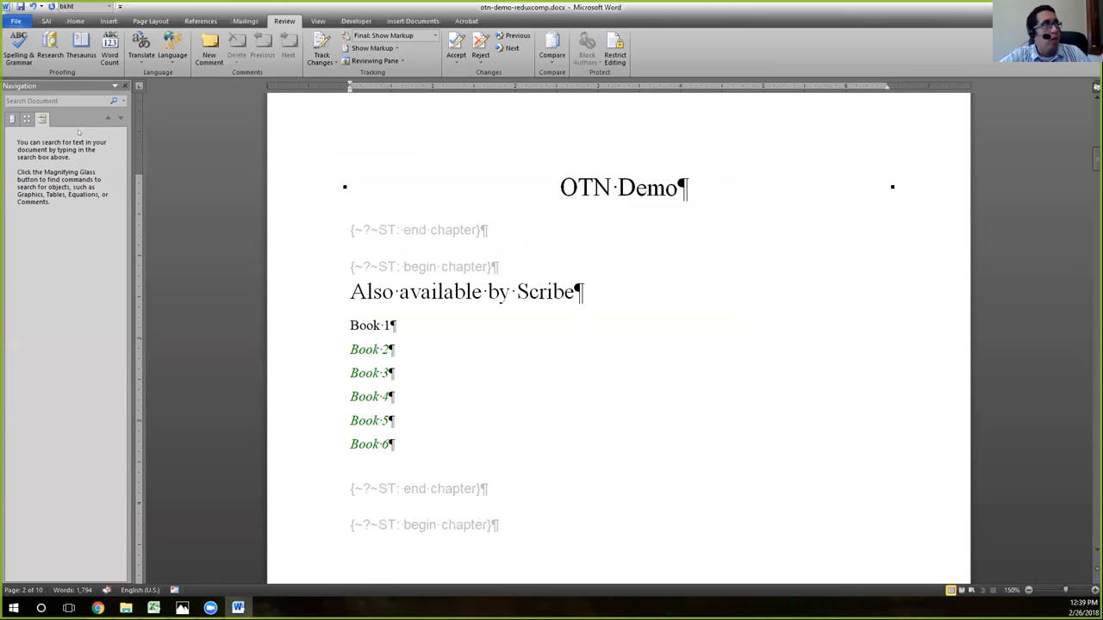
{"action": "scroll", "scroll_direction": "down", "scroll_amount": 3}
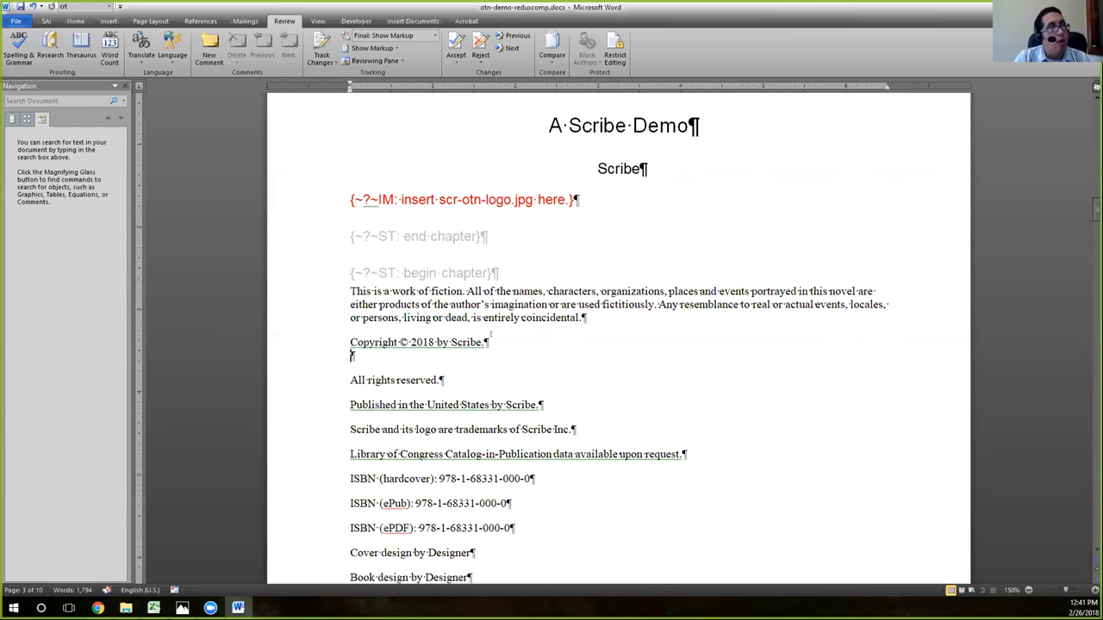
{"action": "scroll", "scroll_direction": "down", "scroll_amount": 3}
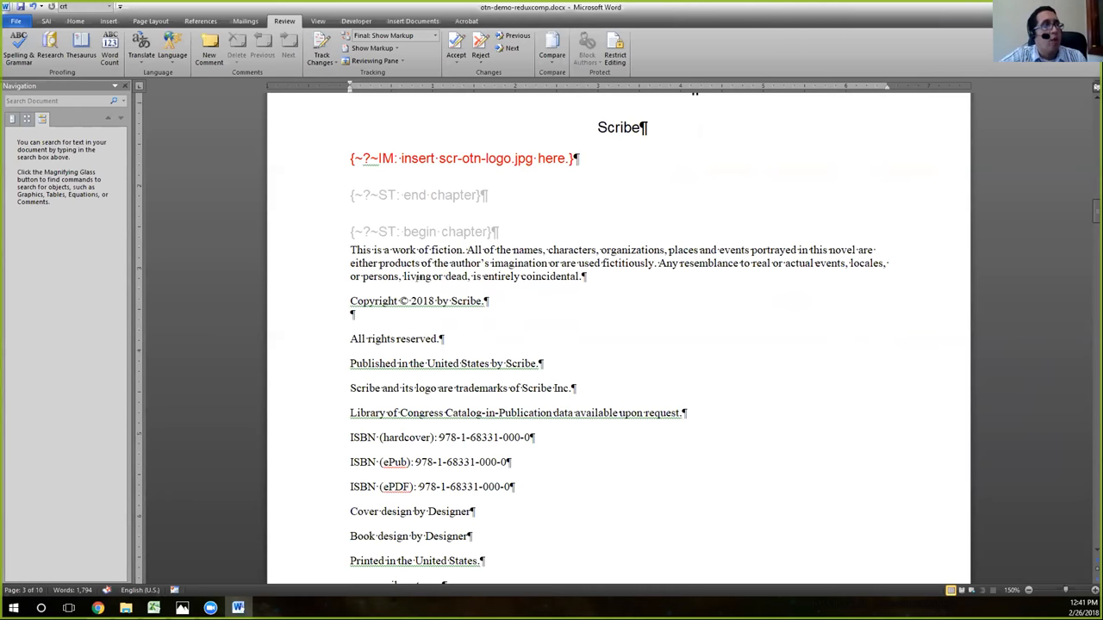
{"action": "scroll", "scroll_direction": "down", "scroll_amount": 3}
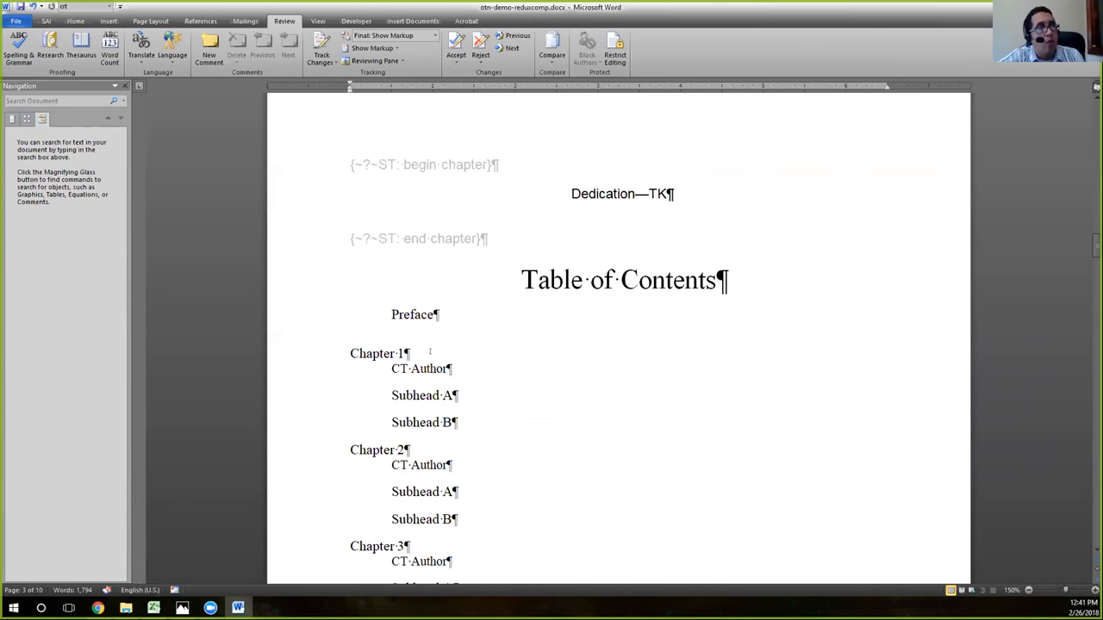
{"action": "scroll", "scroll_direction": "down", "scroll_amount": 3}
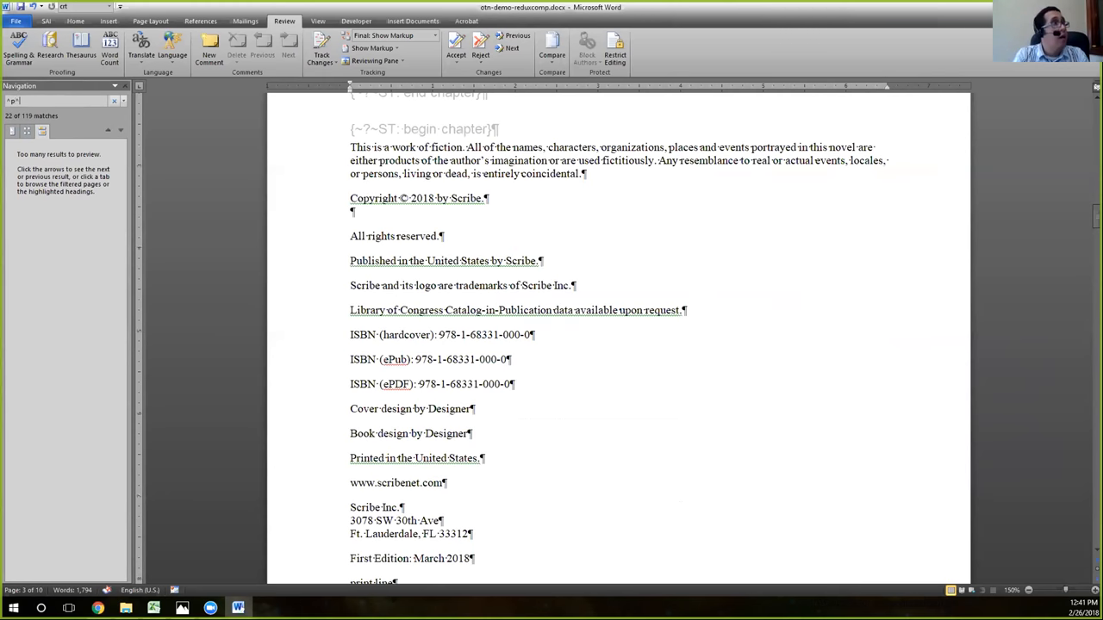
Search for ^p^p and delete the empty paragraph after the copyright line
{"action": "type", "text": "^p"}
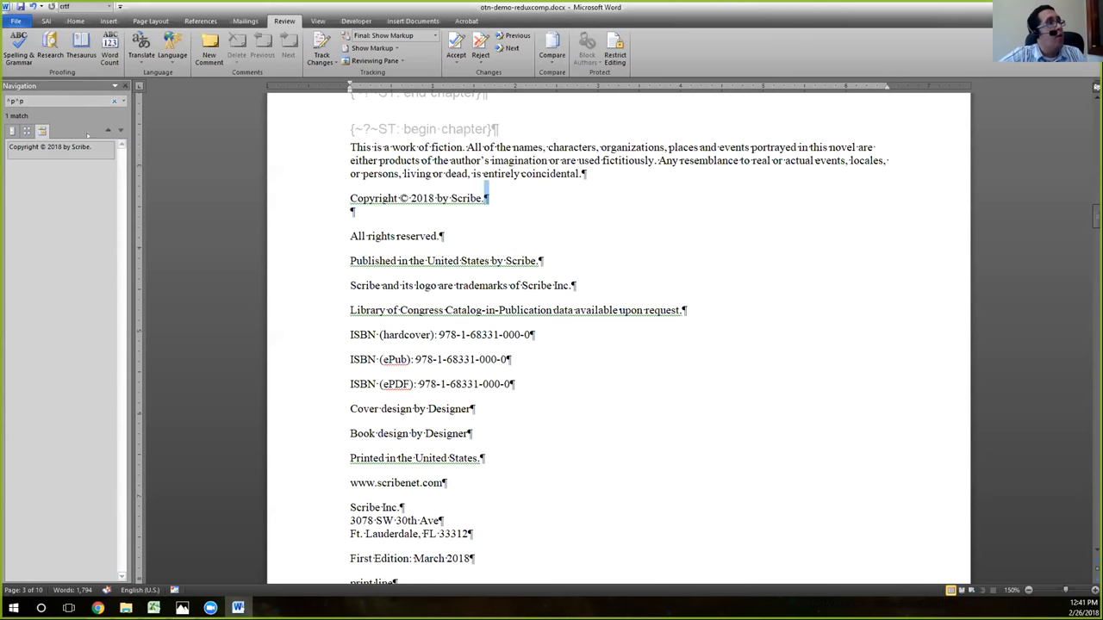
{"action": "mouse_move", "coordinate": [55, 160]}
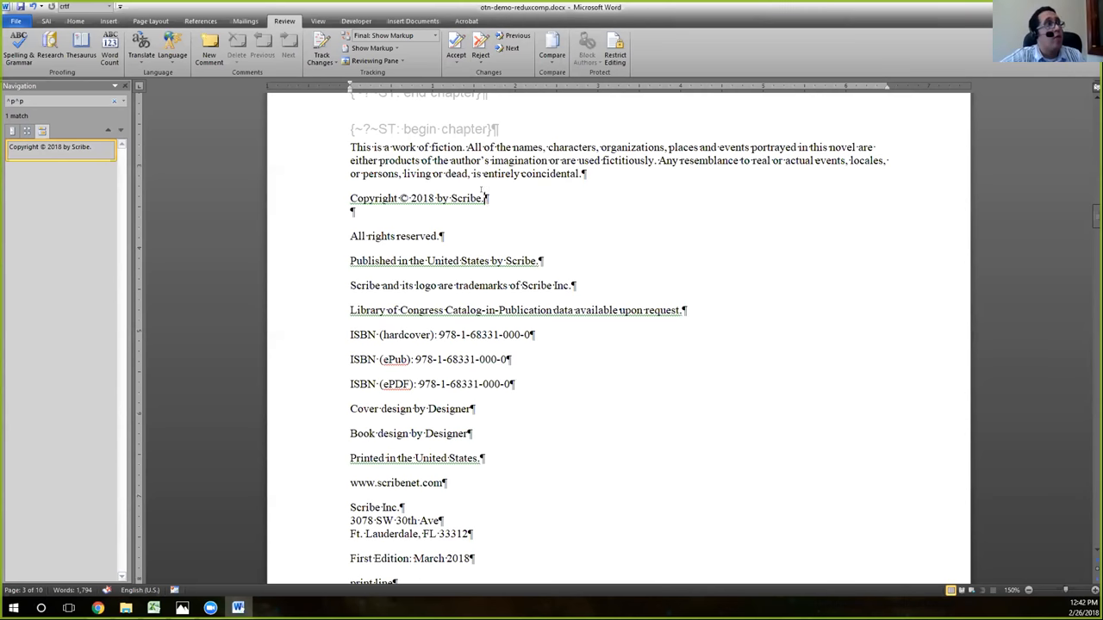
{"action": "left_click", "coordinate": [317, 20]}
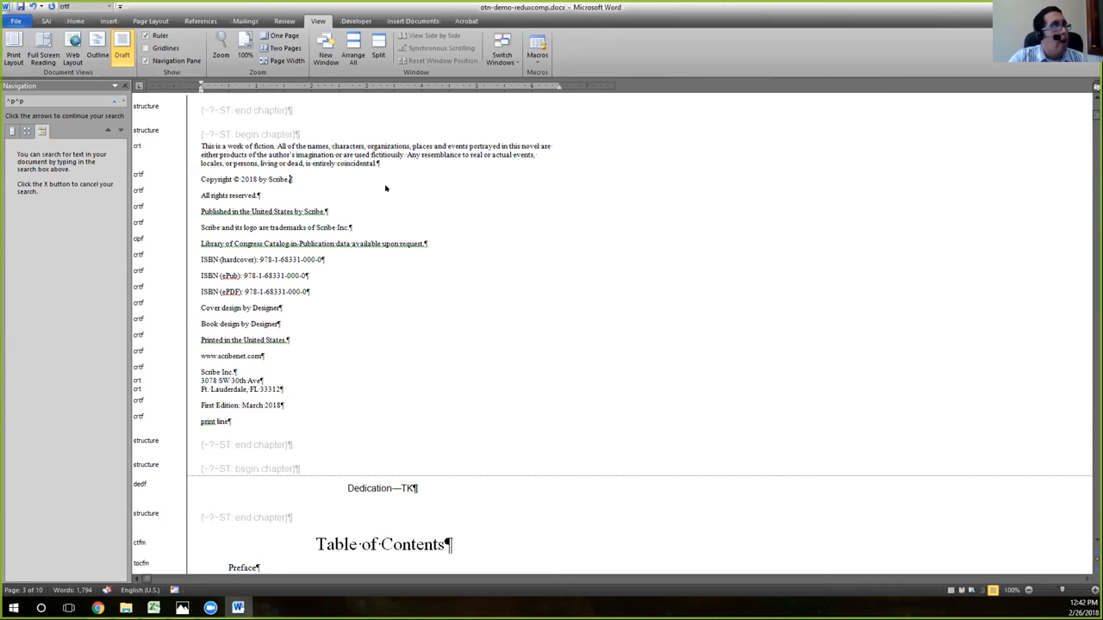
Scroll through the Draft-view manuscript checking each heading for title case
{"action": "scroll", "scroll_direction": "down", "scroll_amount": 3}
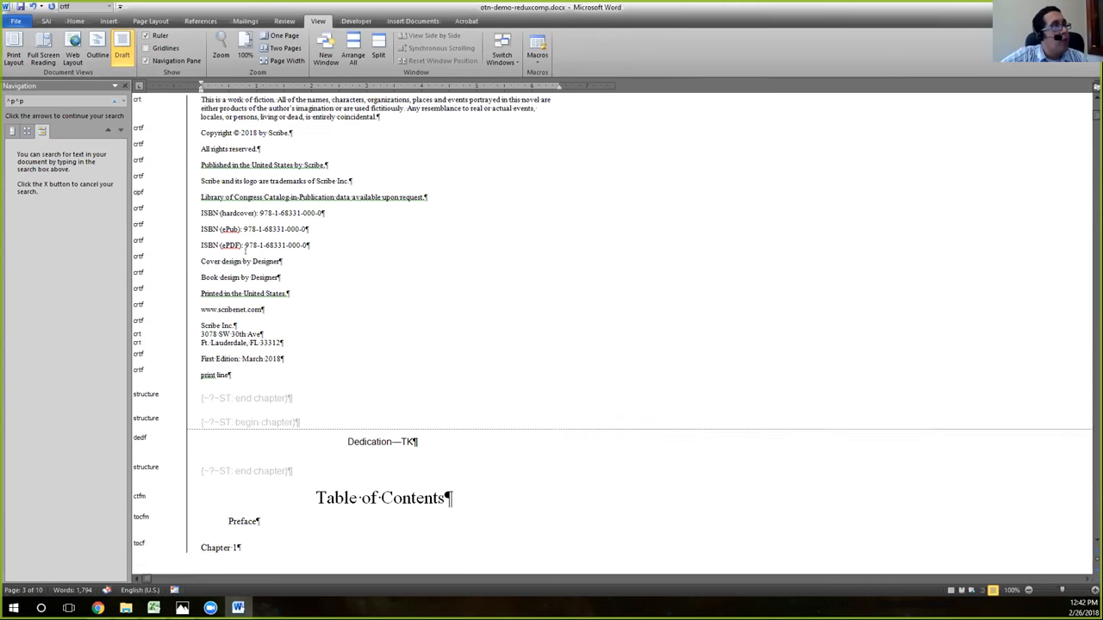
{"action": "scroll", "scroll_direction": "down", "scroll_amount": 3}
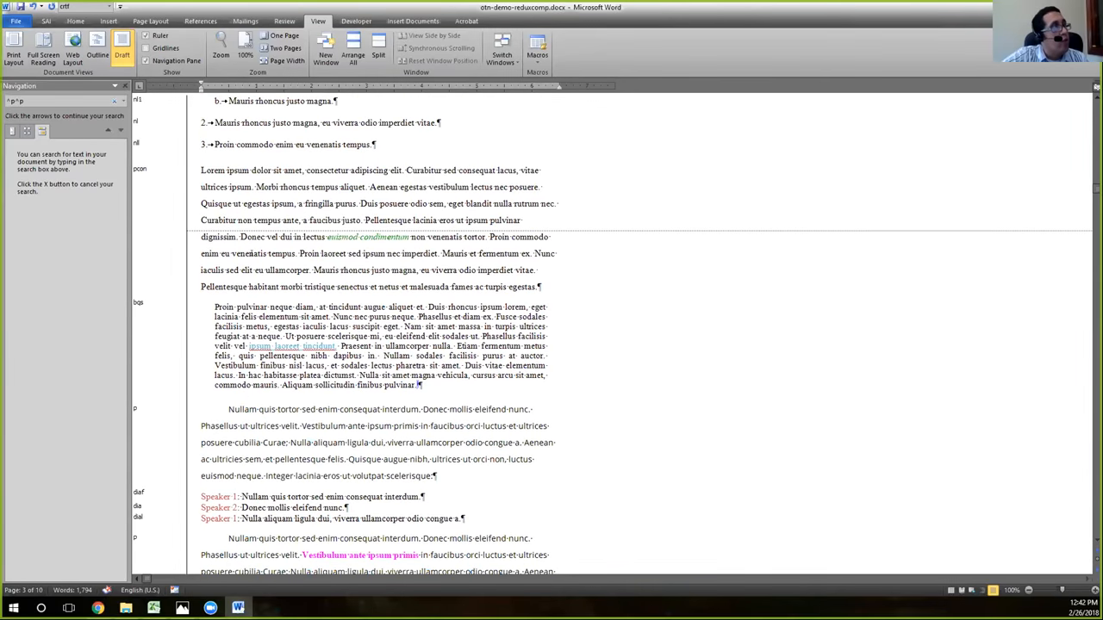
{"action": "scroll", "scroll_direction": "down", "scroll_amount": 3}
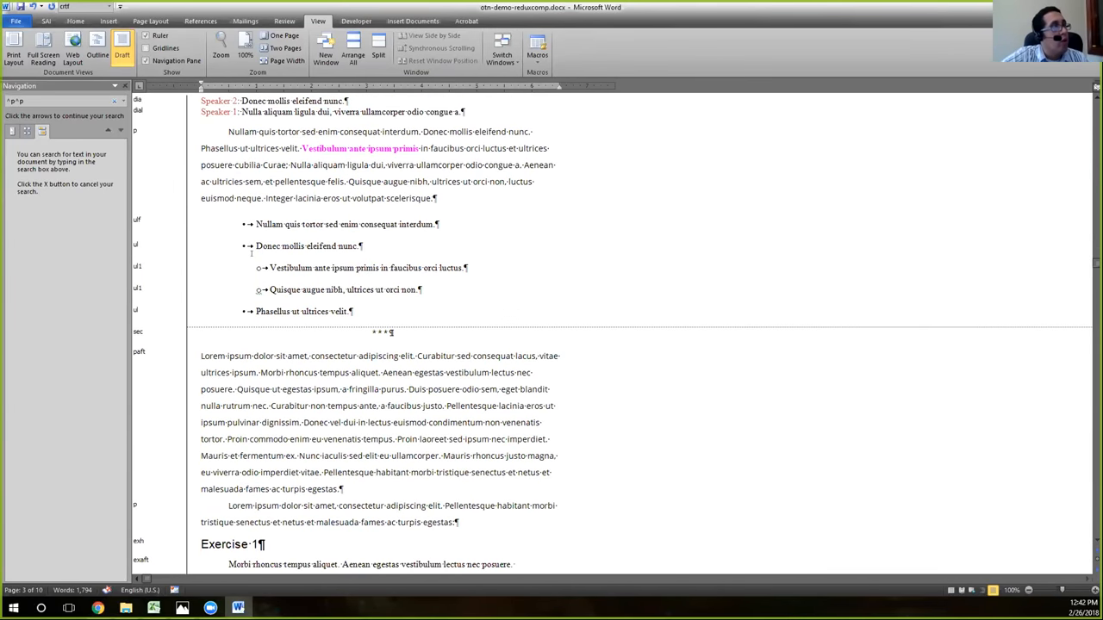
{"action": "scroll", "scroll_direction": "down", "scroll_amount": 3}
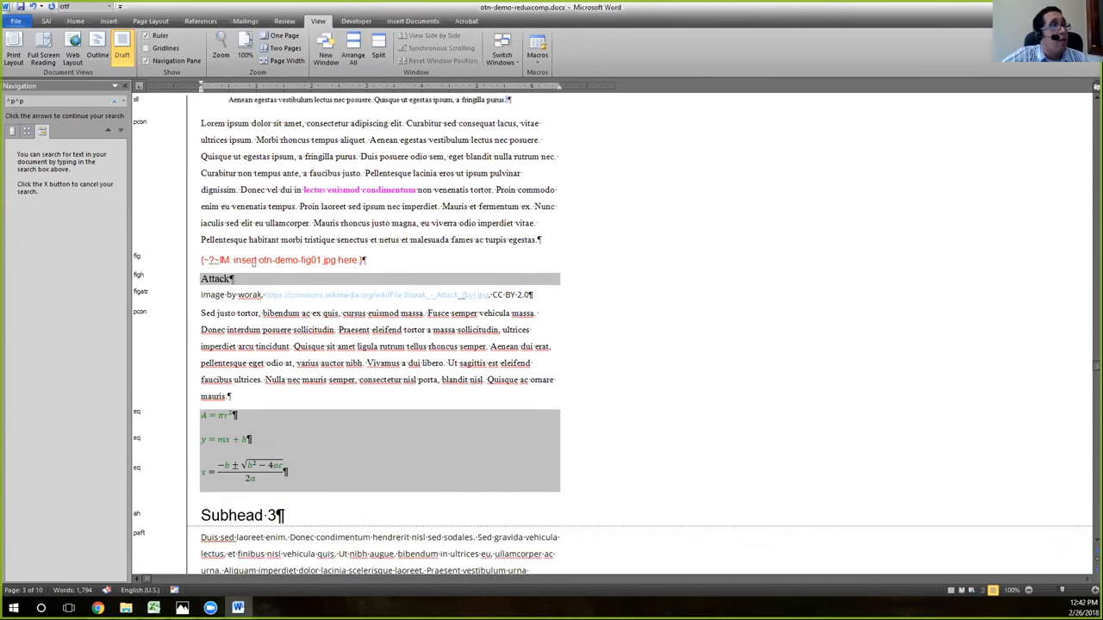
{"action": "scroll", "scroll_direction": "down", "scroll_amount": 3}
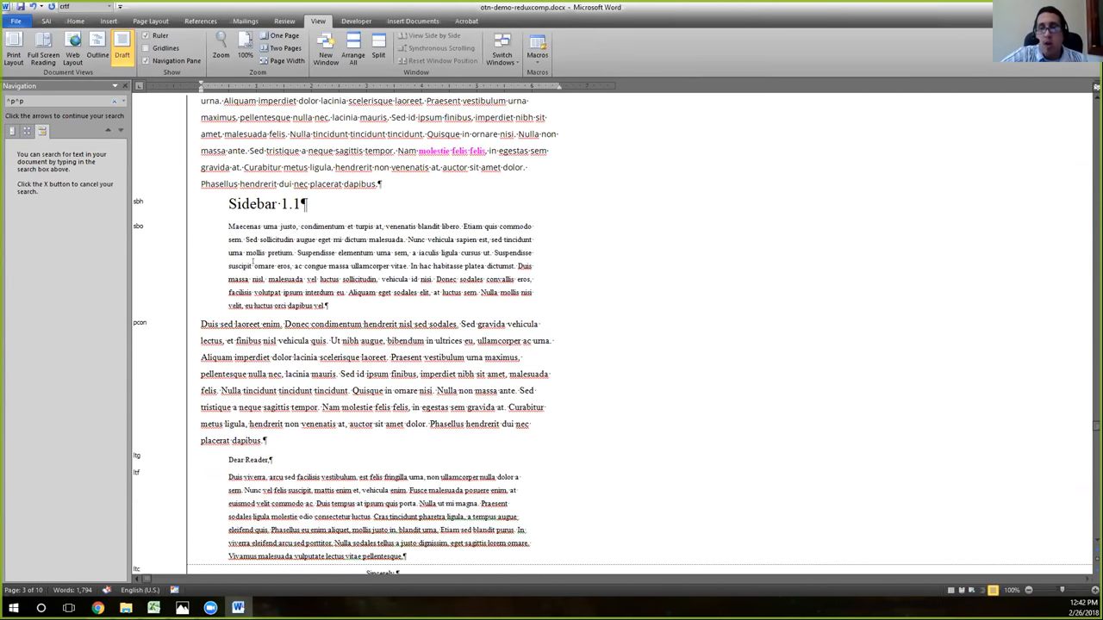
{"action": "scroll", "scroll_direction": "down", "scroll_amount": 3}
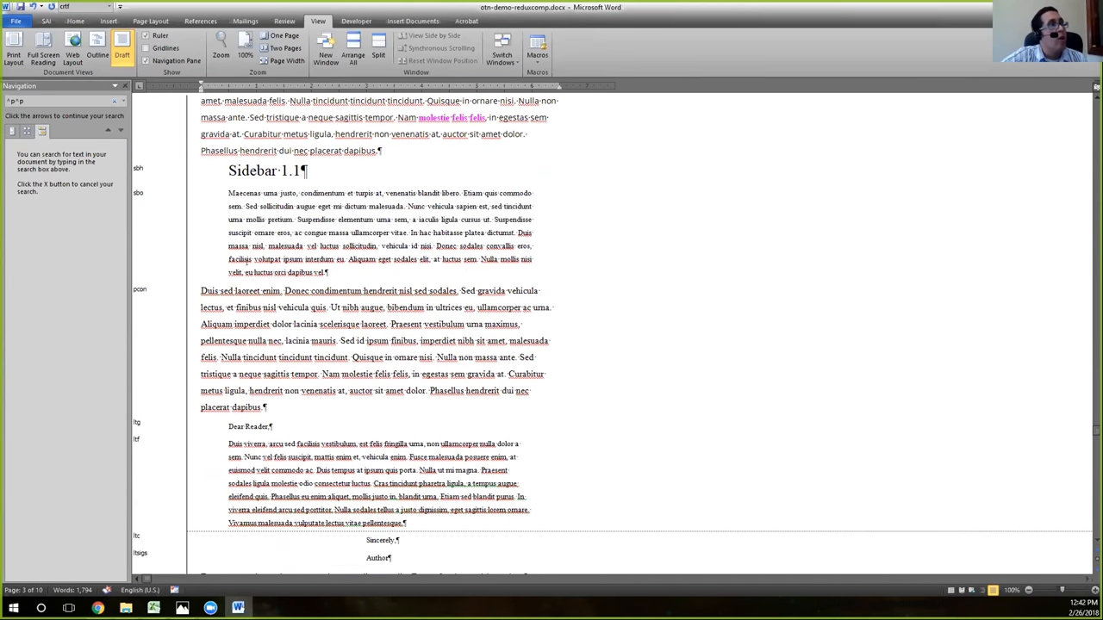
{"action": "scroll", "scroll_direction": "down", "scroll_amount": 3}
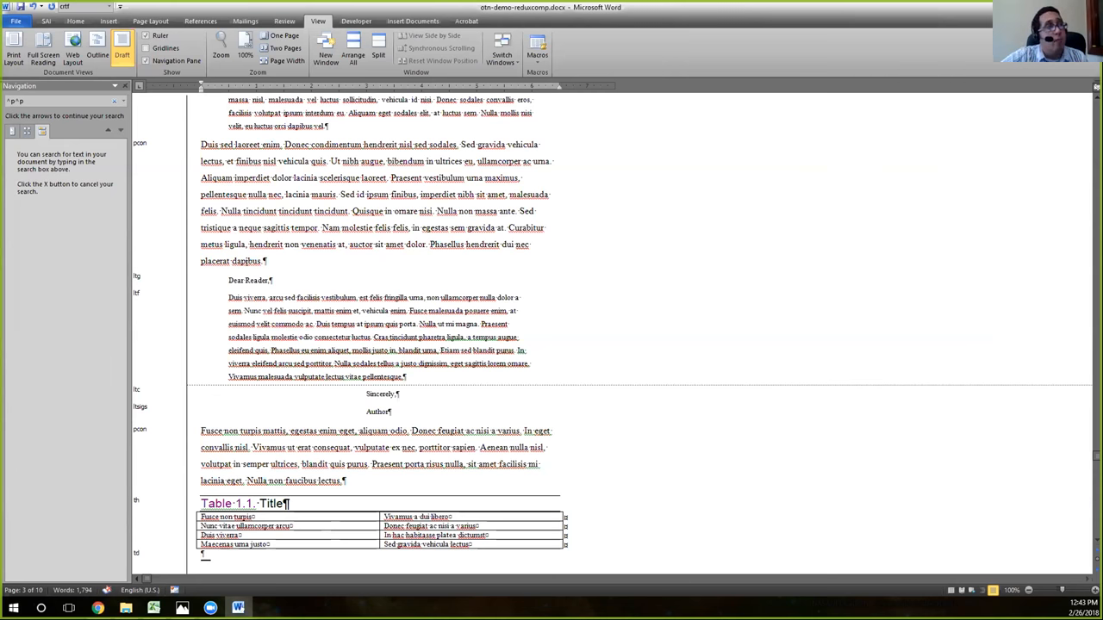
{"action": "scroll", "scroll_direction": "down", "scroll_amount": 3}
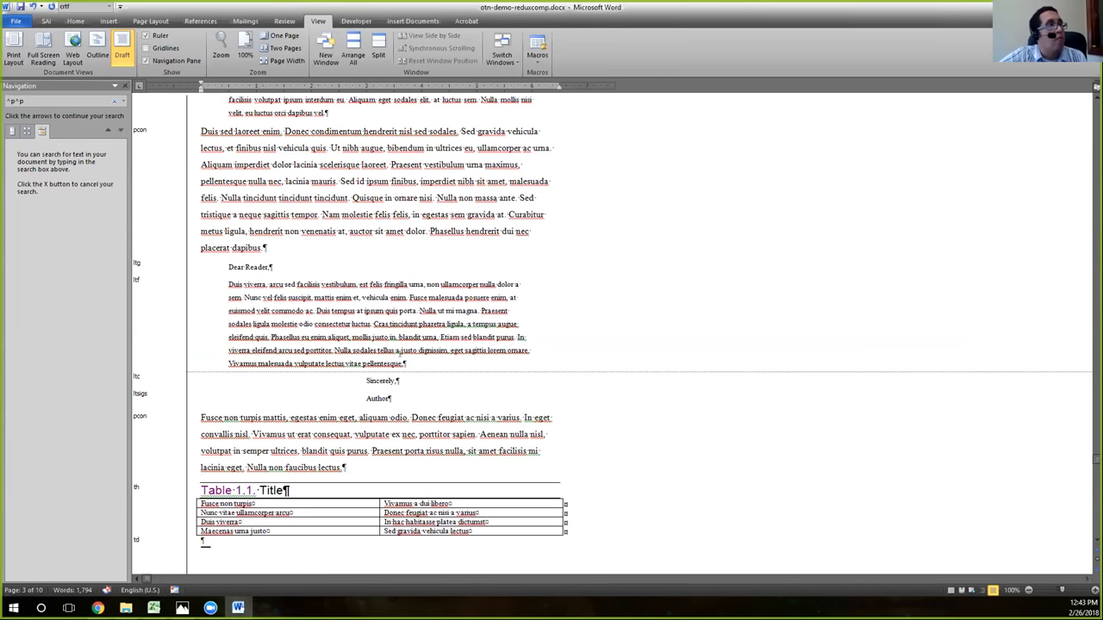
{"action": "scroll", "scroll_direction": "down", "scroll_amount": 3}
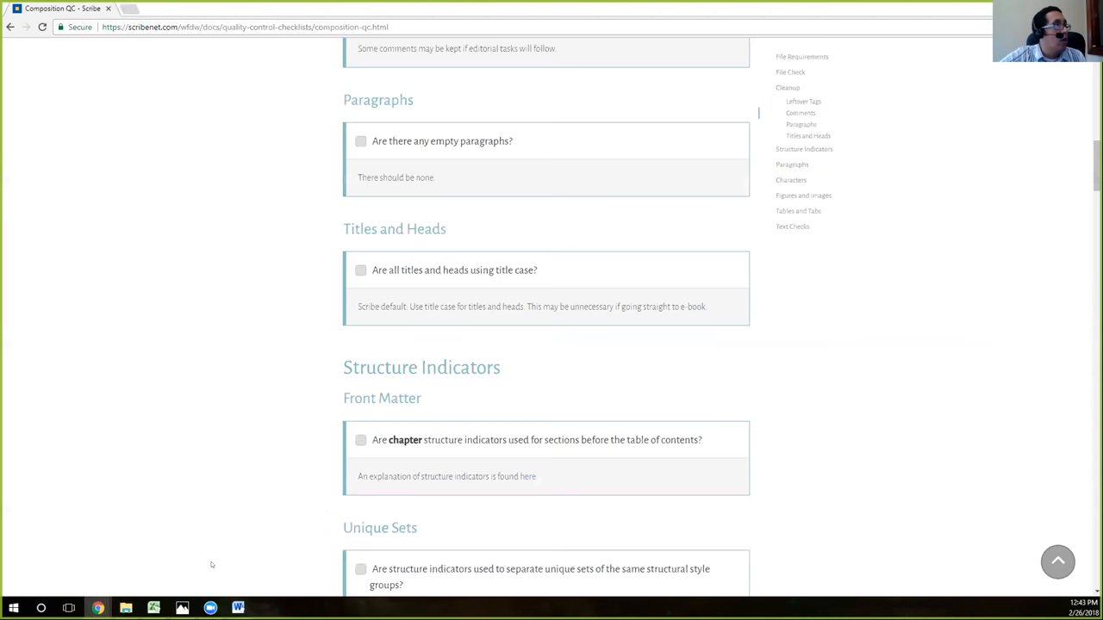
Tick 'Are there any empty paragraphs?' in the QC checklist
{"action": "left_click", "coordinate": [361, 140]}
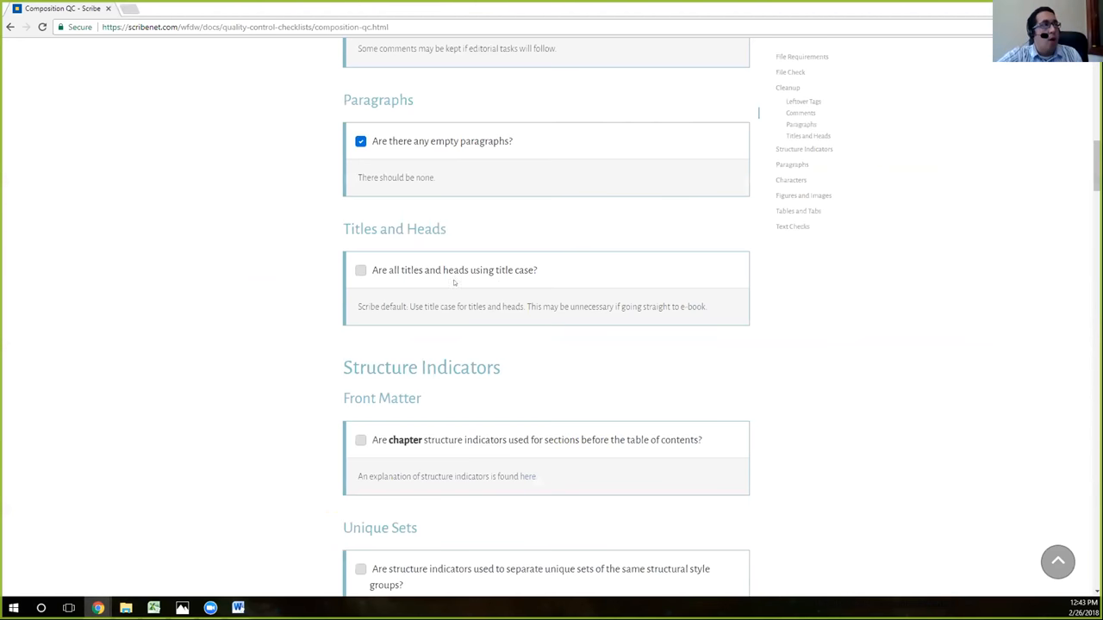
{"action": "scroll", "scroll_direction": "down", "scroll_amount": 3}
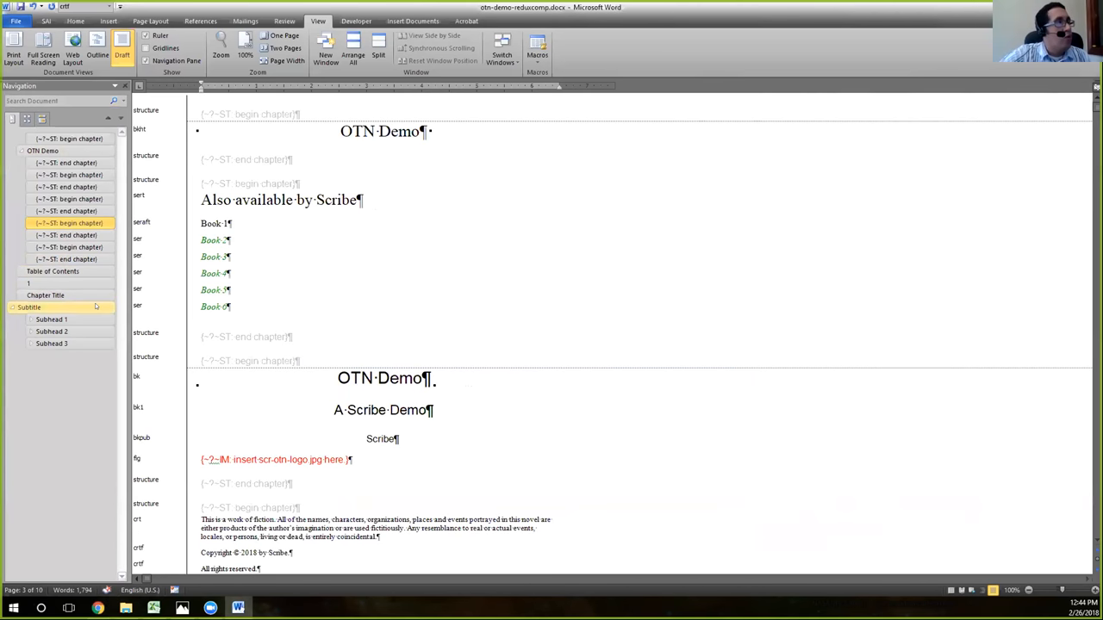
{"action": "left_click", "coordinate": [50, 319]}
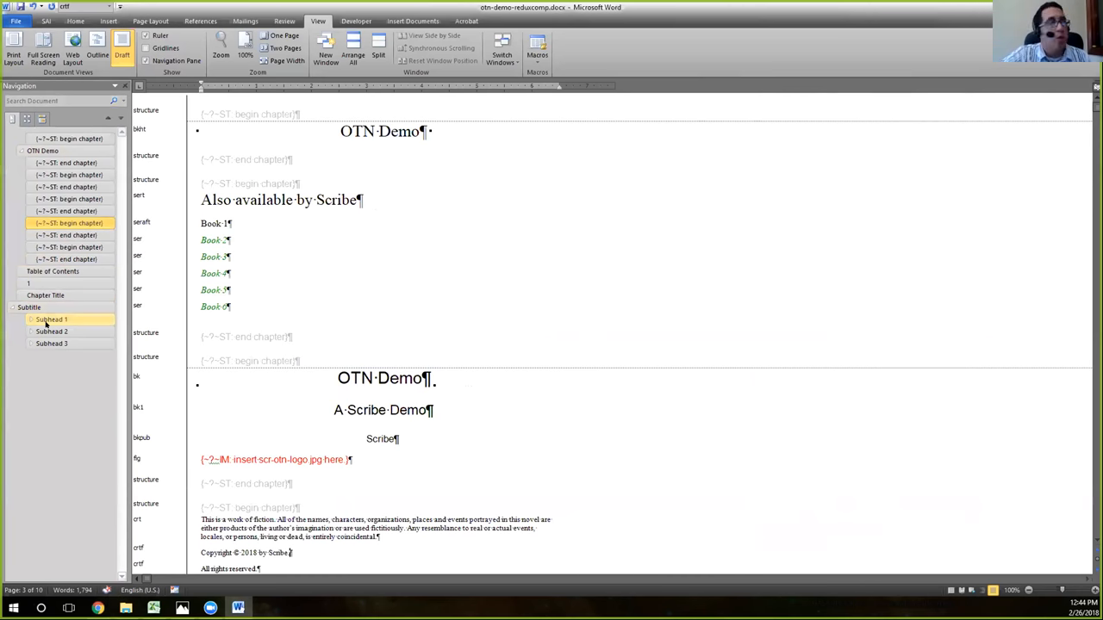
{"action": "left_click", "coordinate": [49, 332]}
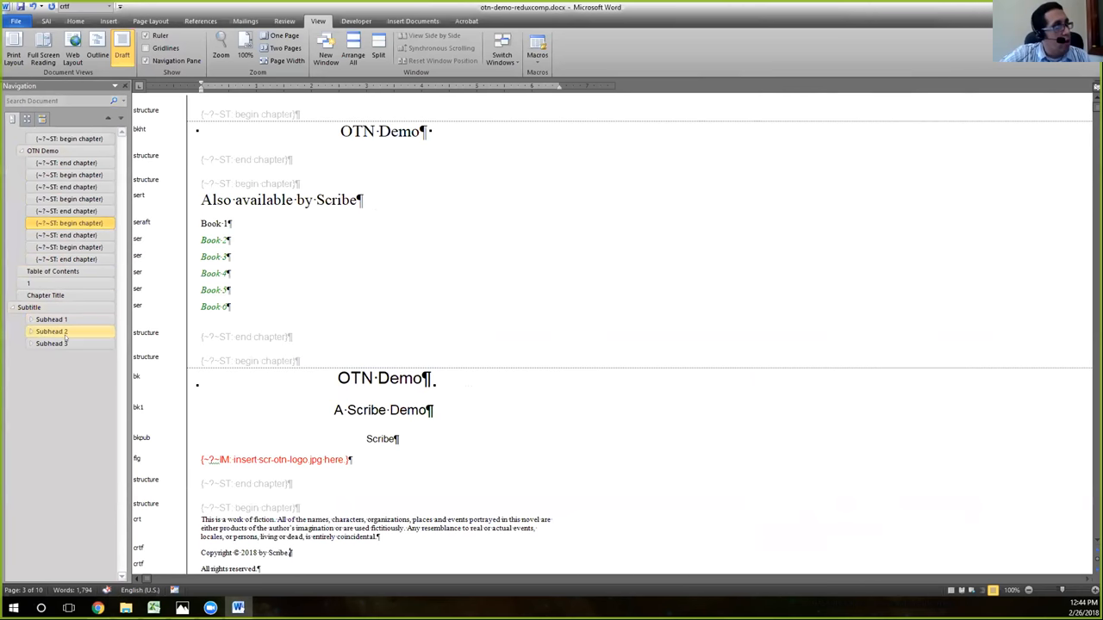
{"action": "left_click", "coordinate": [49, 344]}
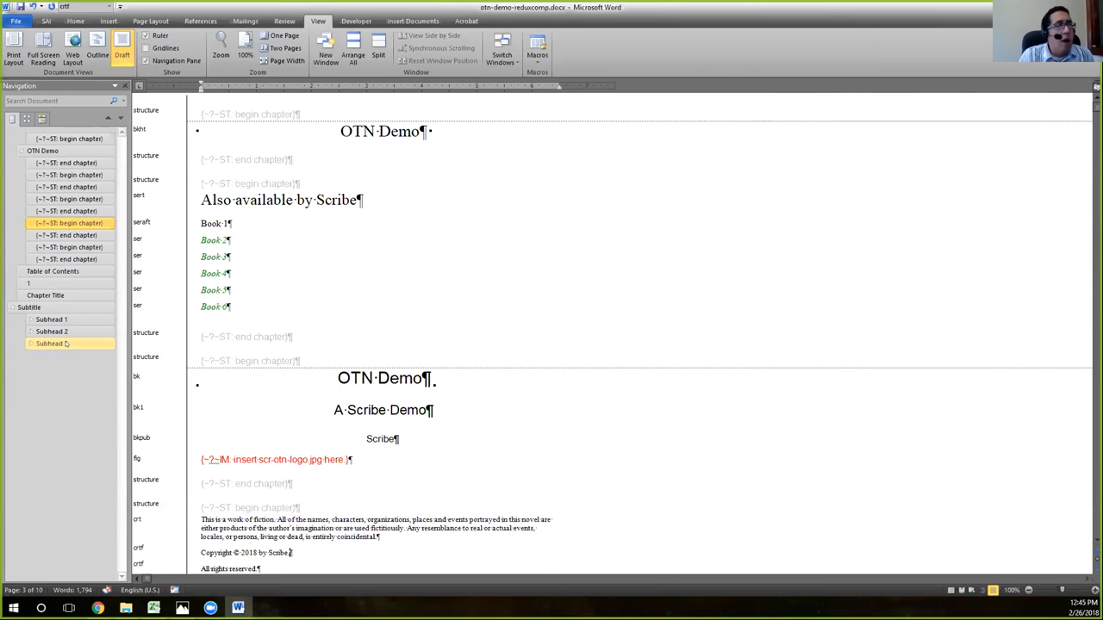
Switch to the SAI ribbon tab for the Scribe add-in tools
{"action": "left_click", "coordinate": [45, 7]}
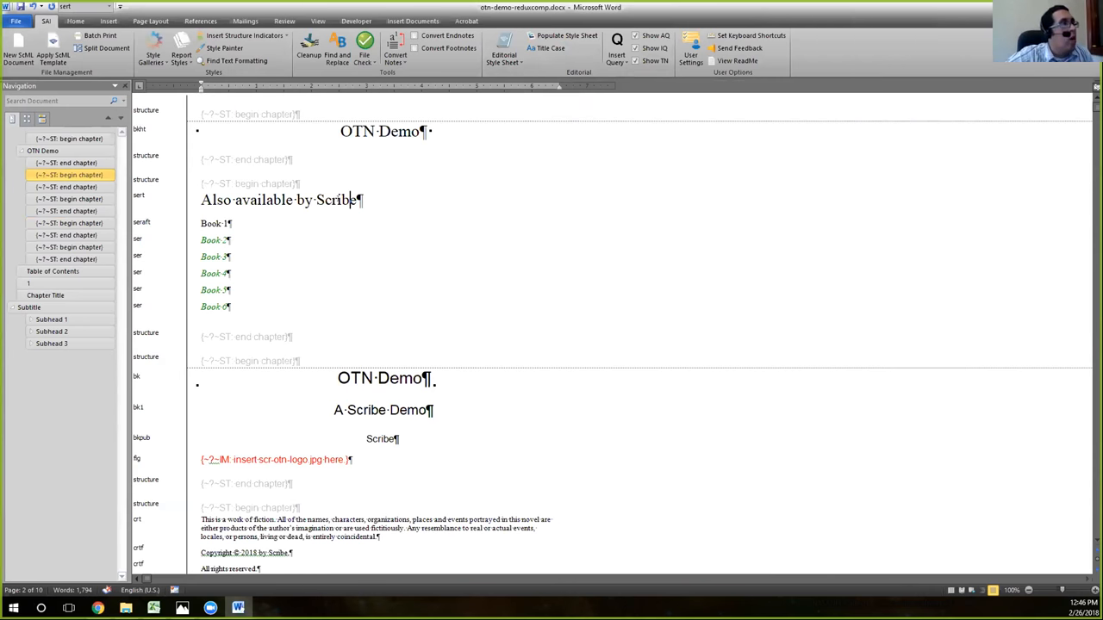
{"action": "scroll", "scroll_direction": "down", "scroll_amount": 3}
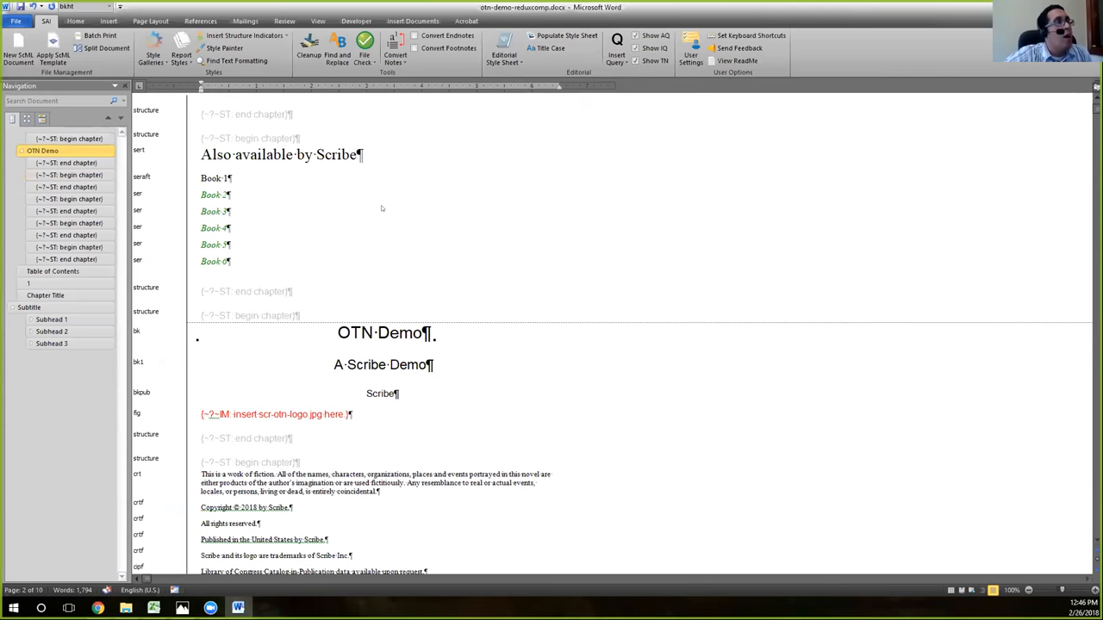
{"action": "mouse_move", "coordinate": [387, 206]}
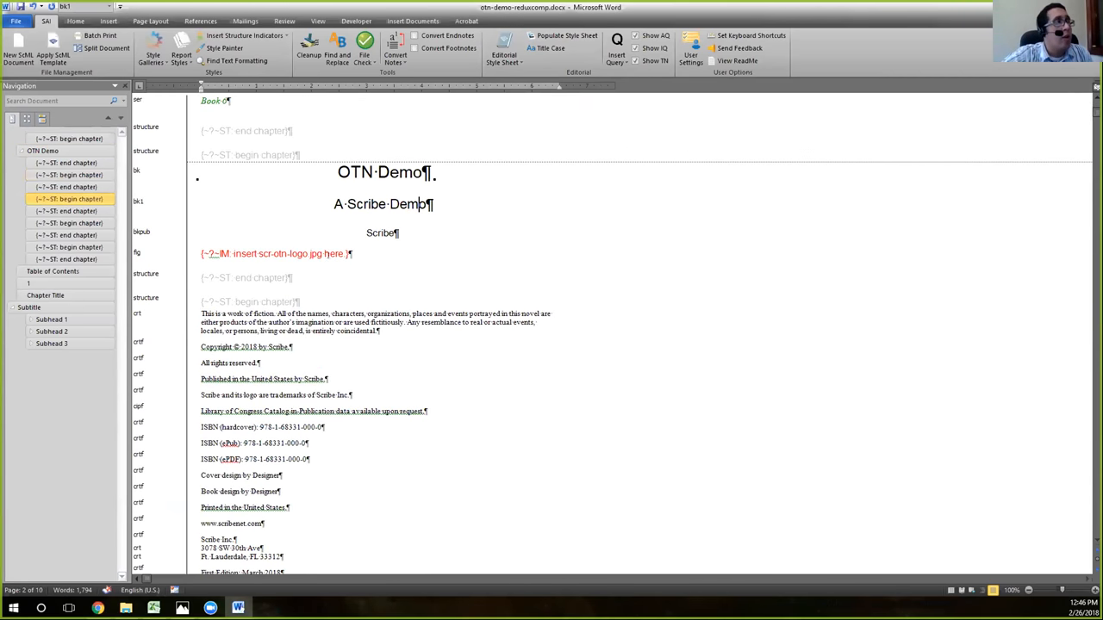
{"action": "scroll", "scroll_direction": "down", "scroll_amount": 3}
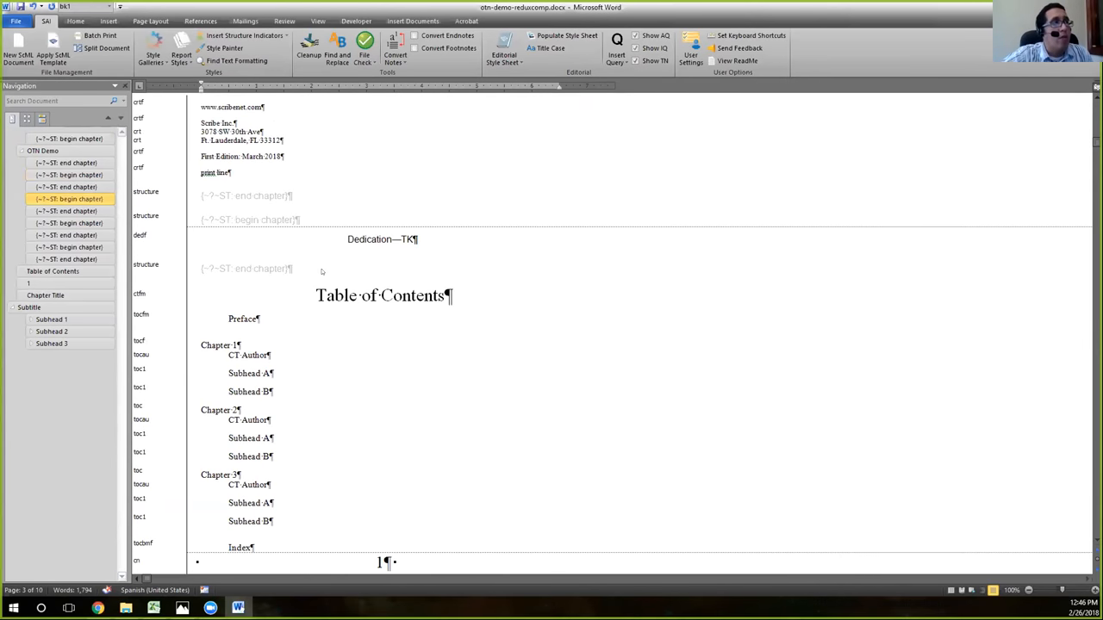
{"action": "scroll", "scroll_direction": "down", "scroll_amount": 3}
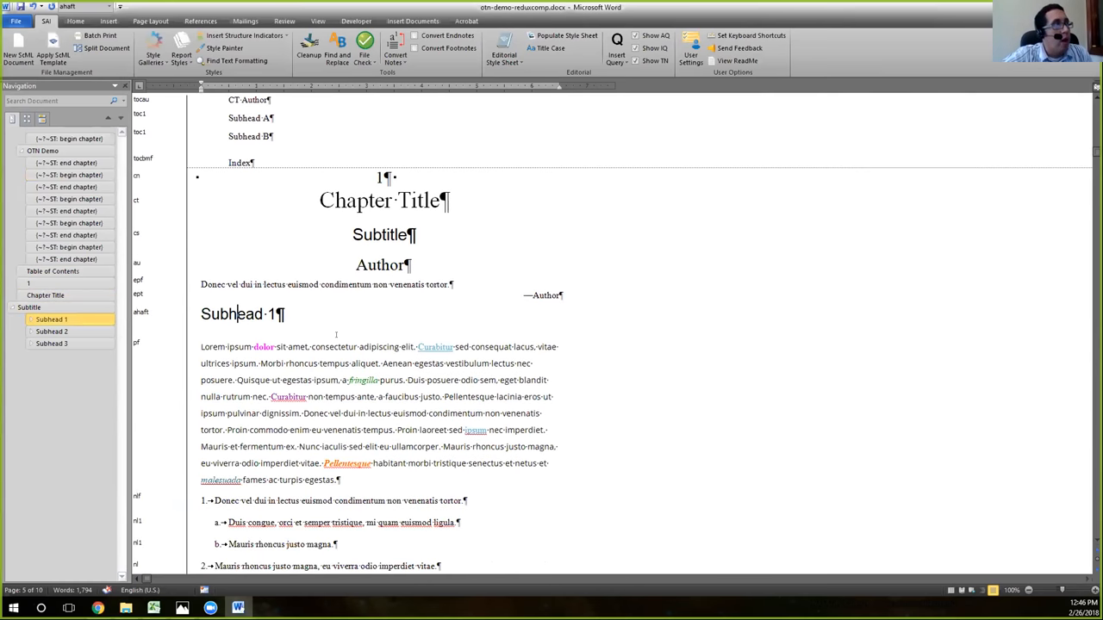
{"action": "scroll", "scroll_direction": "down", "scroll_amount": 3}
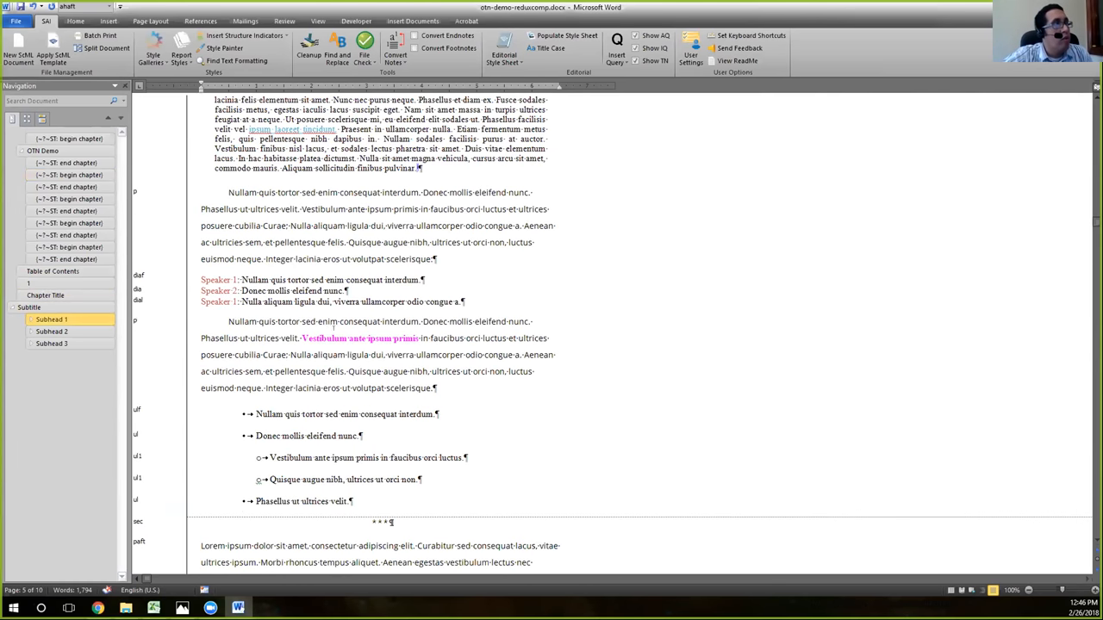
{"action": "scroll", "scroll_direction": "down", "scroll_amount": 3}
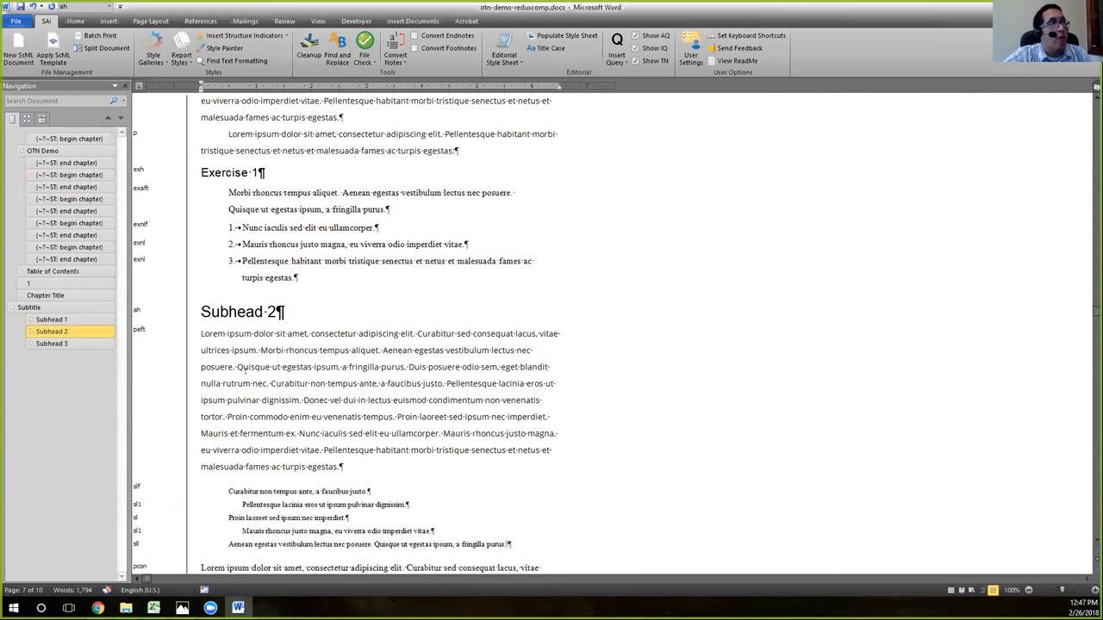
{"action": "scroll", "scroll_direction": "down", "scroll_amount": 3}
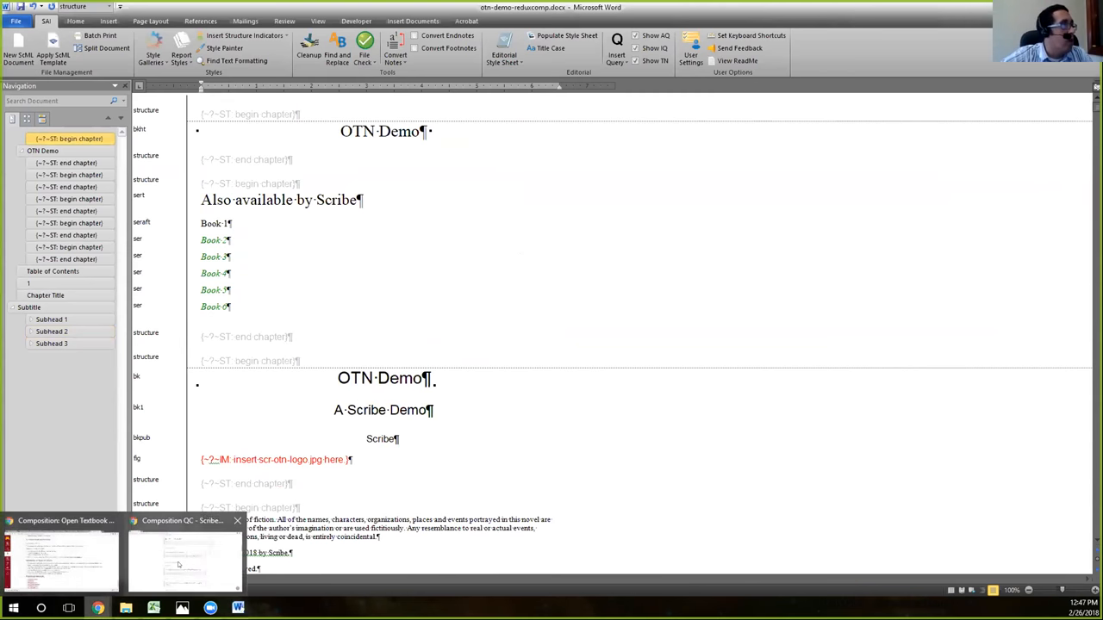
Return to the Composition QC checklist and scroll toward Structure Indicators > Front Matter
{"action": "left_click", "coordinate": [177, 552]}
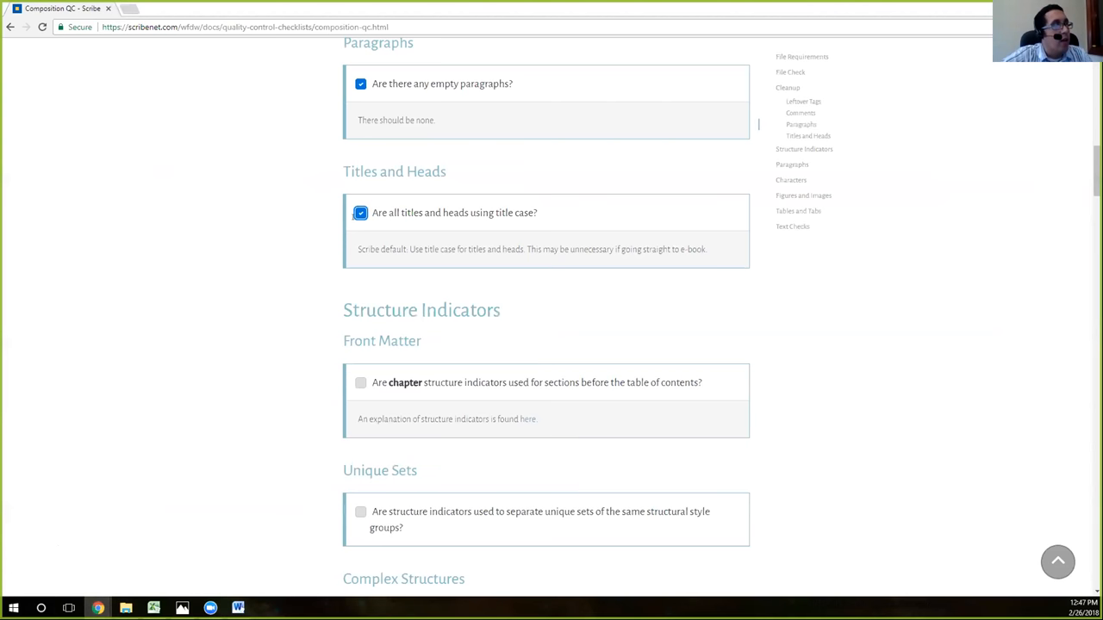
{"action": "scroll", "scroll_direction": "down", "scroll_amount": 3}
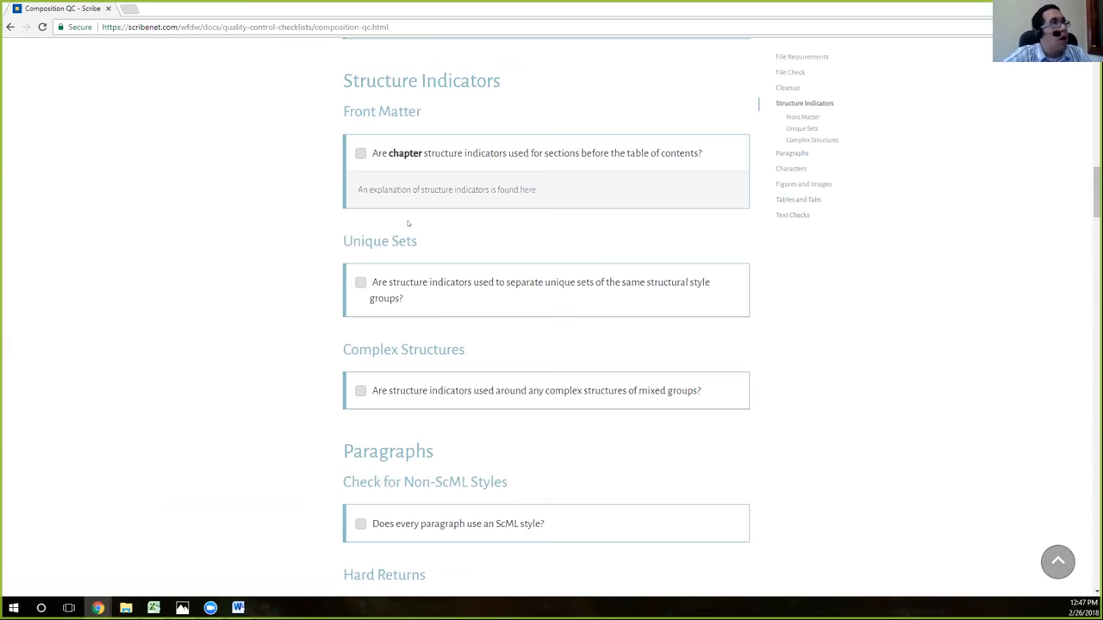
{"action": "mouse_move", "coordinate": [417, 182]}
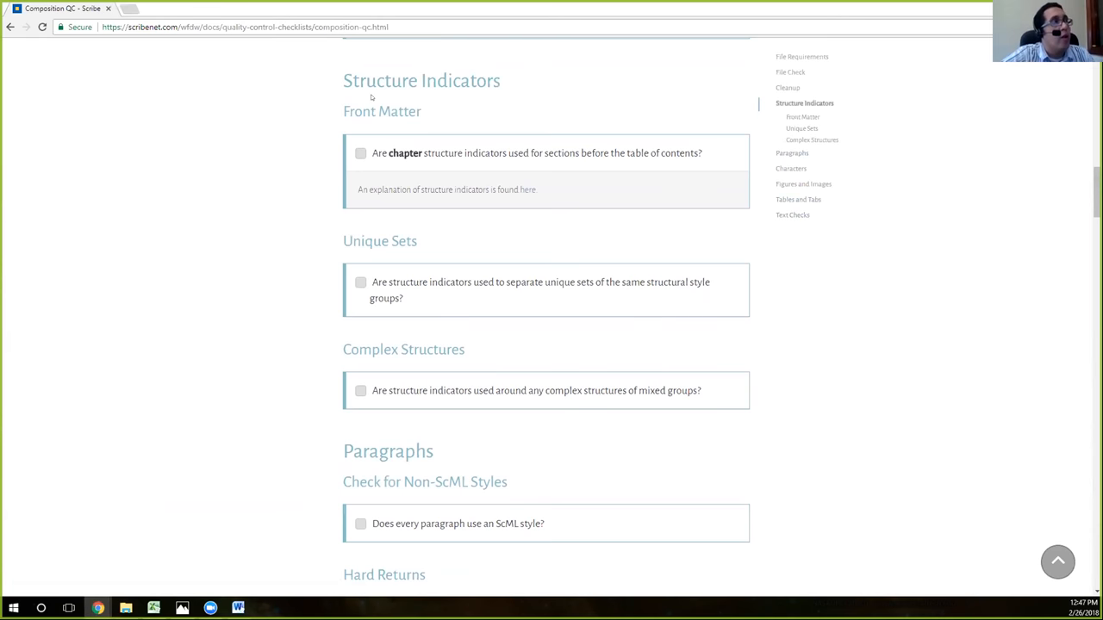
{"action": "mouse_move", "coordinate": [415, 170]}
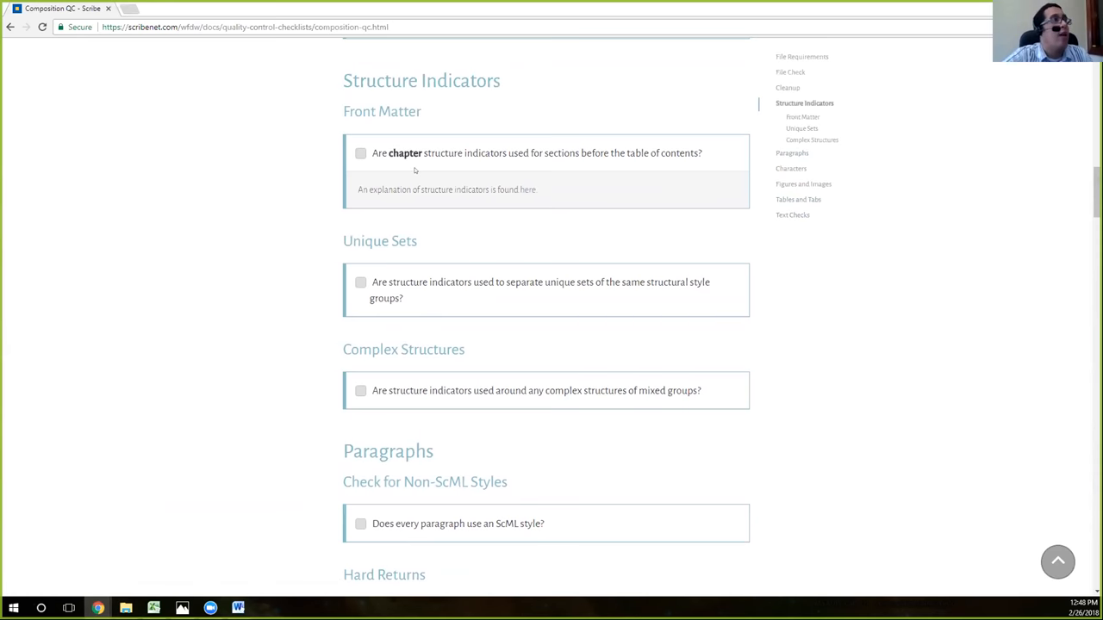
{"action": "mouse_move", "coordinate": [257, 317]}
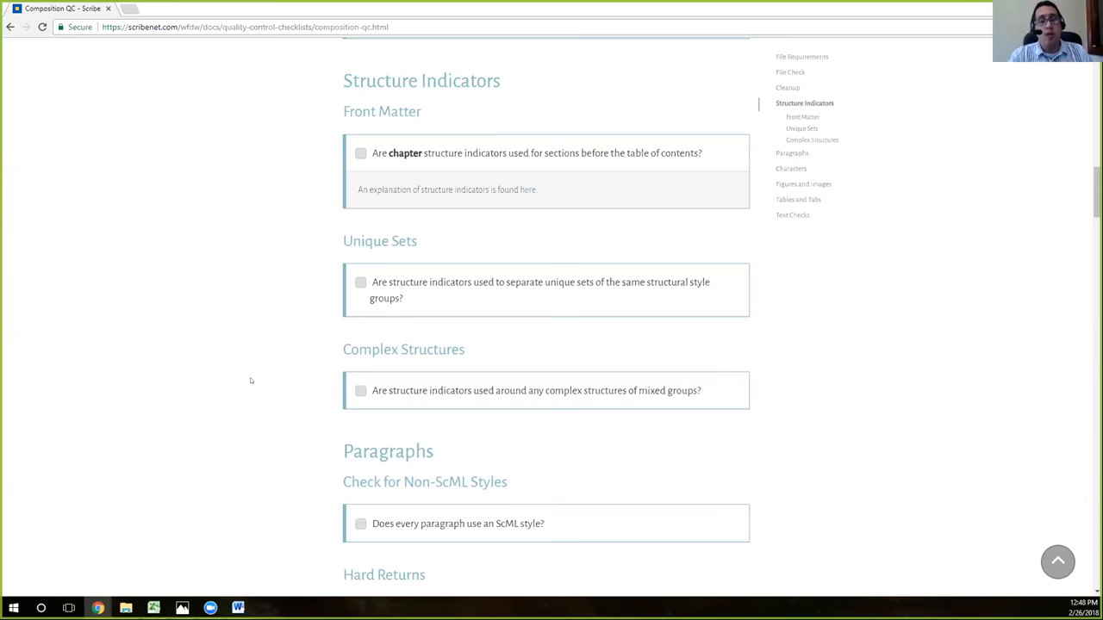
{"action": "mouse_move", "coordinate": [599, 206]}
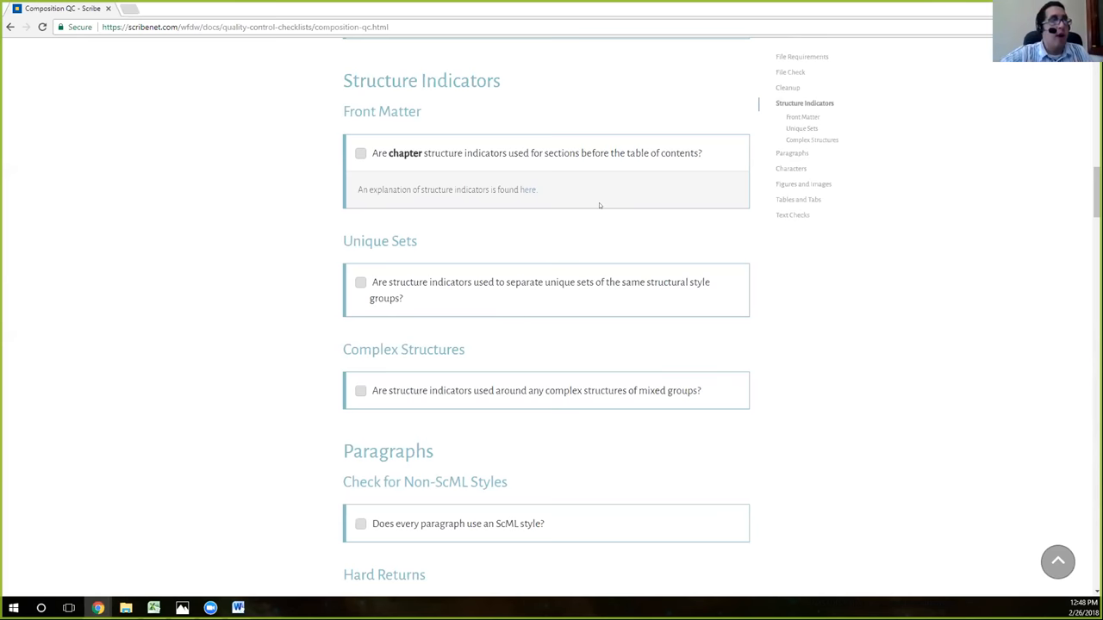
{"action": "mouse_move", "coordinate": [580, 208]}
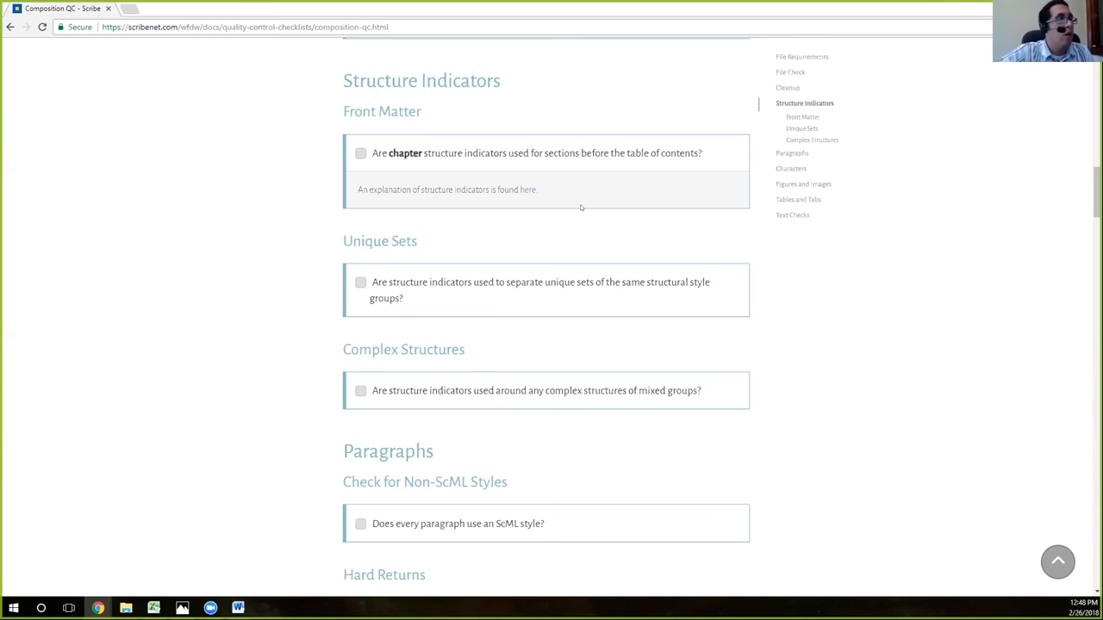
{"action": "mouse_move", "coordinate": [438, 206]}
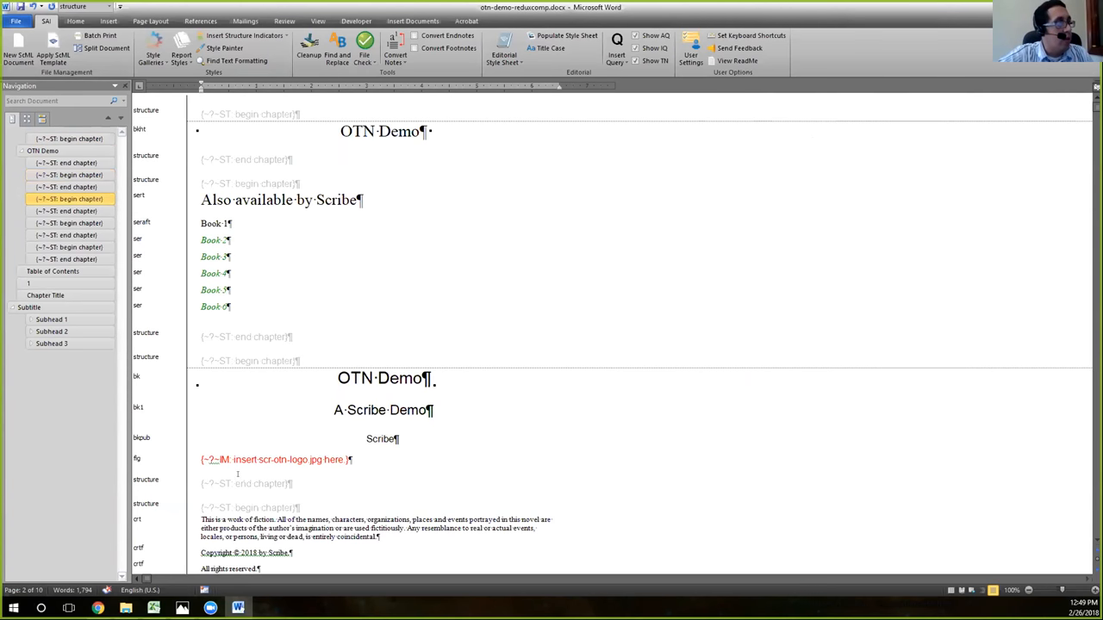
{"action": "scroll", "scroll_direction": "down", "scroll_amount": 3}
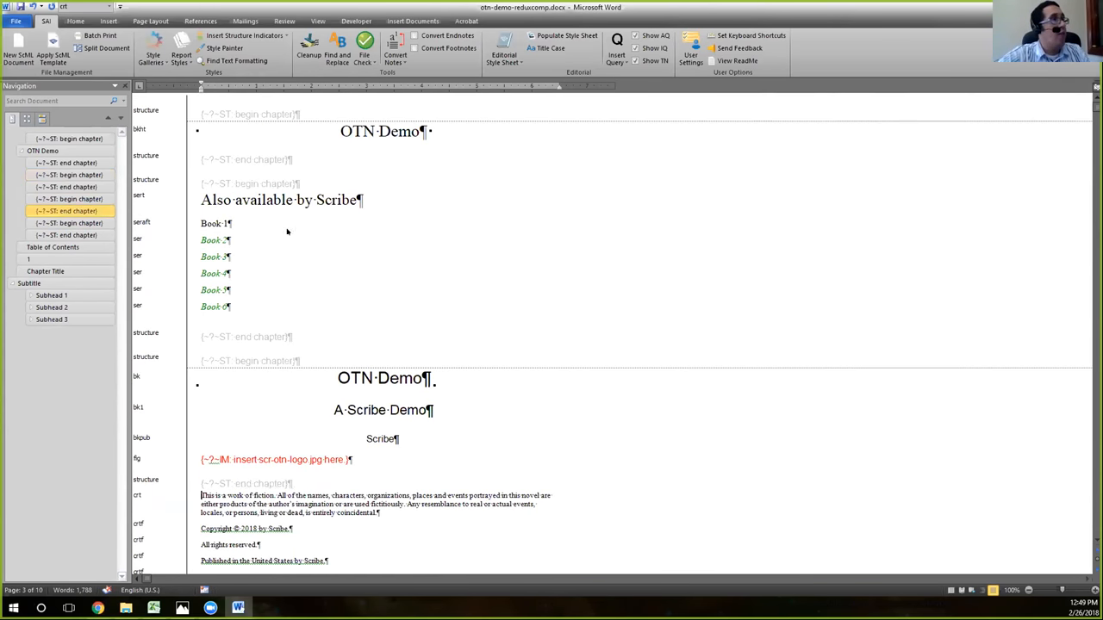
{"action": "scroll", "scroll_direction": "down", "scroll_amount": 3}
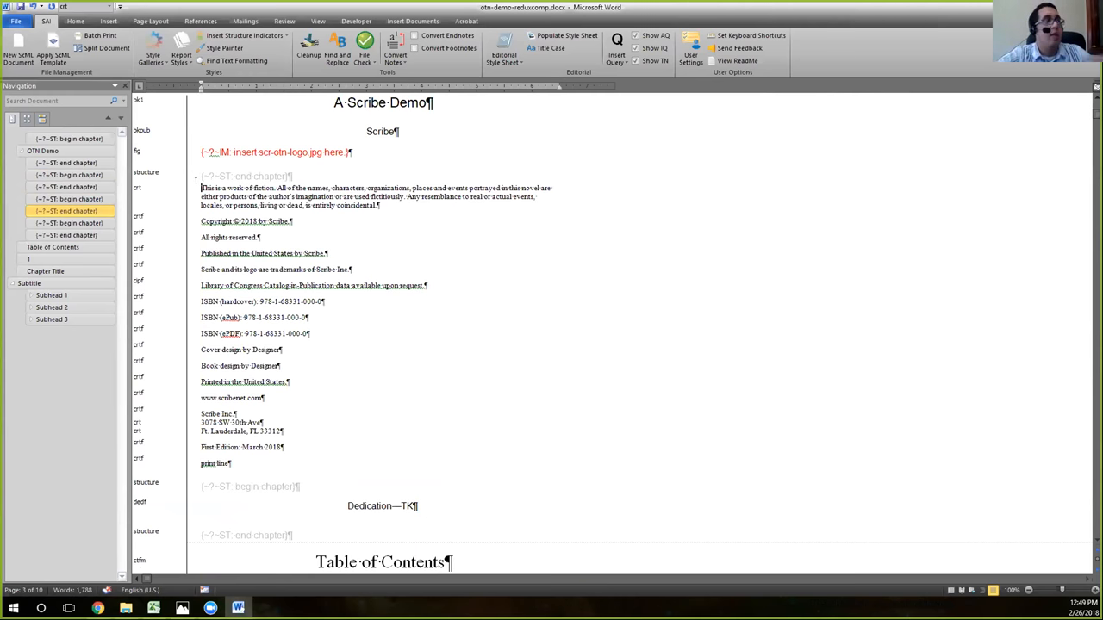
{"action": "left_click_drag", "start_coordinate": [200, 188], "coordinate": [263, 414]}
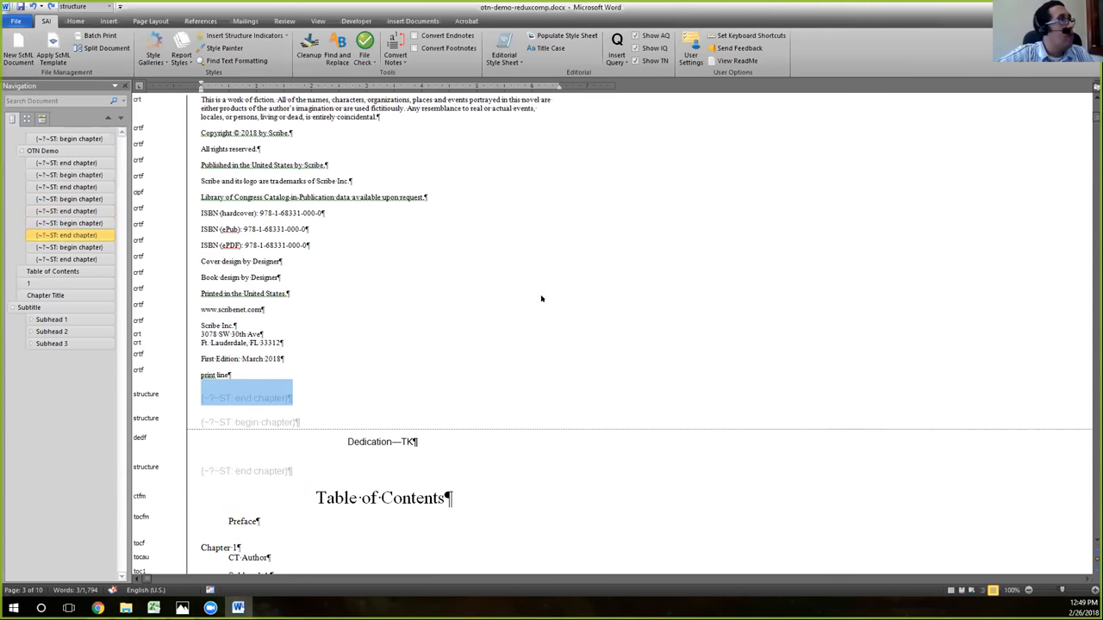
{"action": "scroll", "scroll_direction": "down", "scroll_amount": 3}
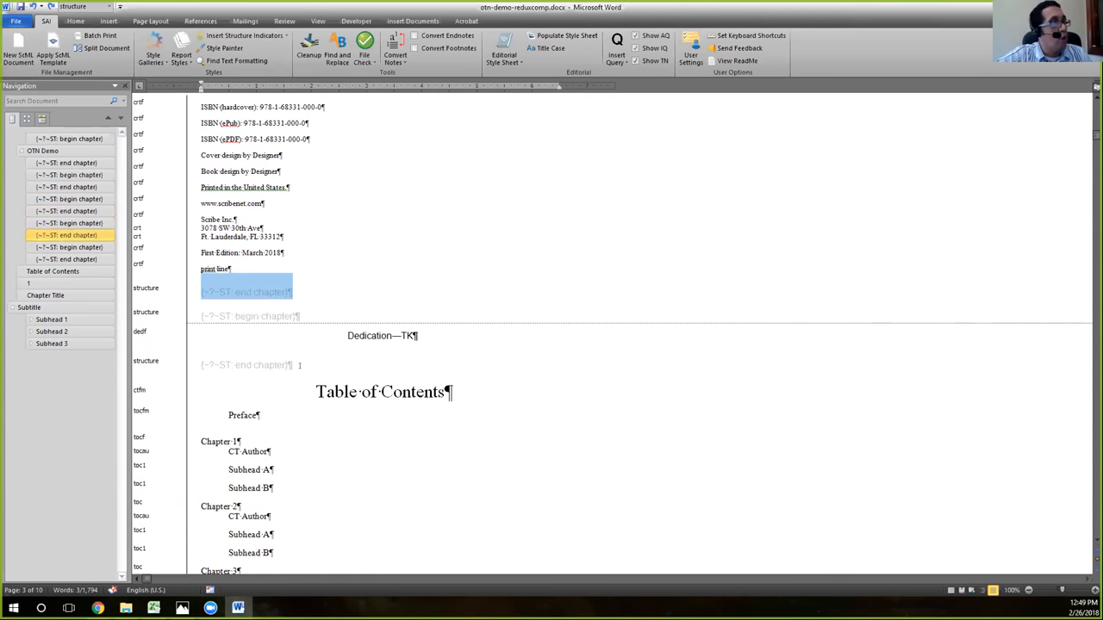